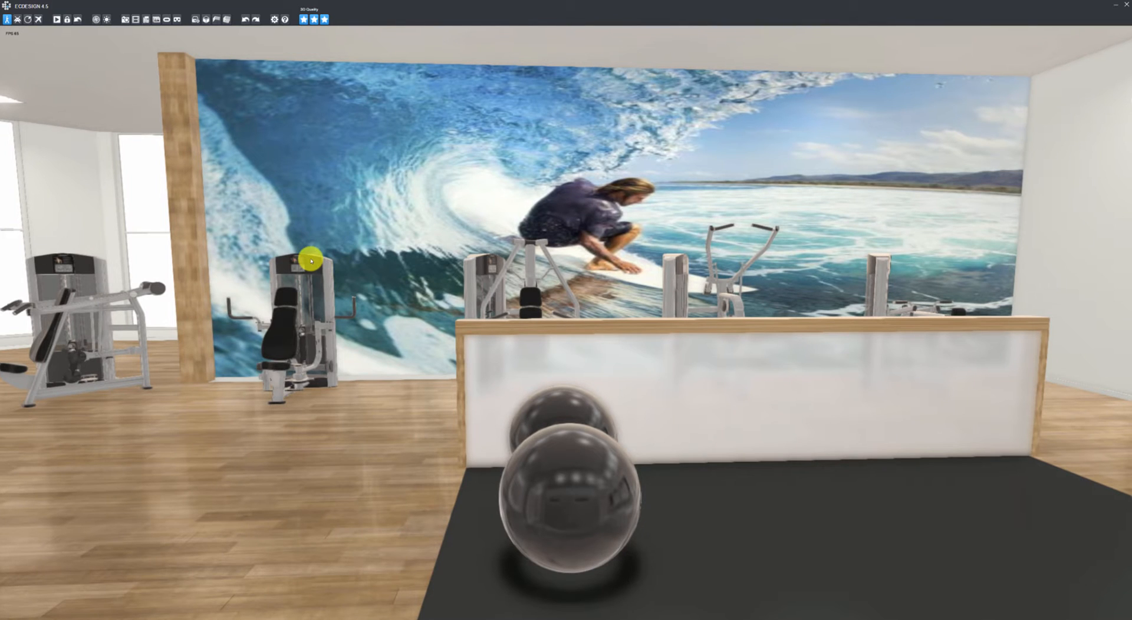
pyautogui.moveTo(99, 81)
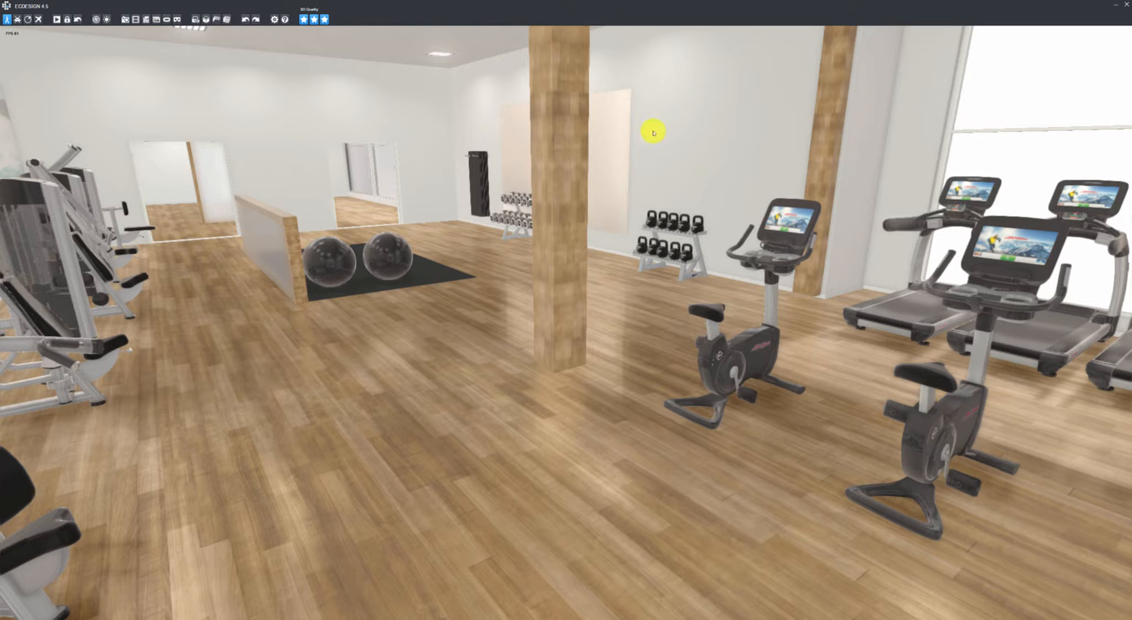
# Move the camera to look across the gym floor toward the bikes and treadmills
pyautogui.click(311, 19)
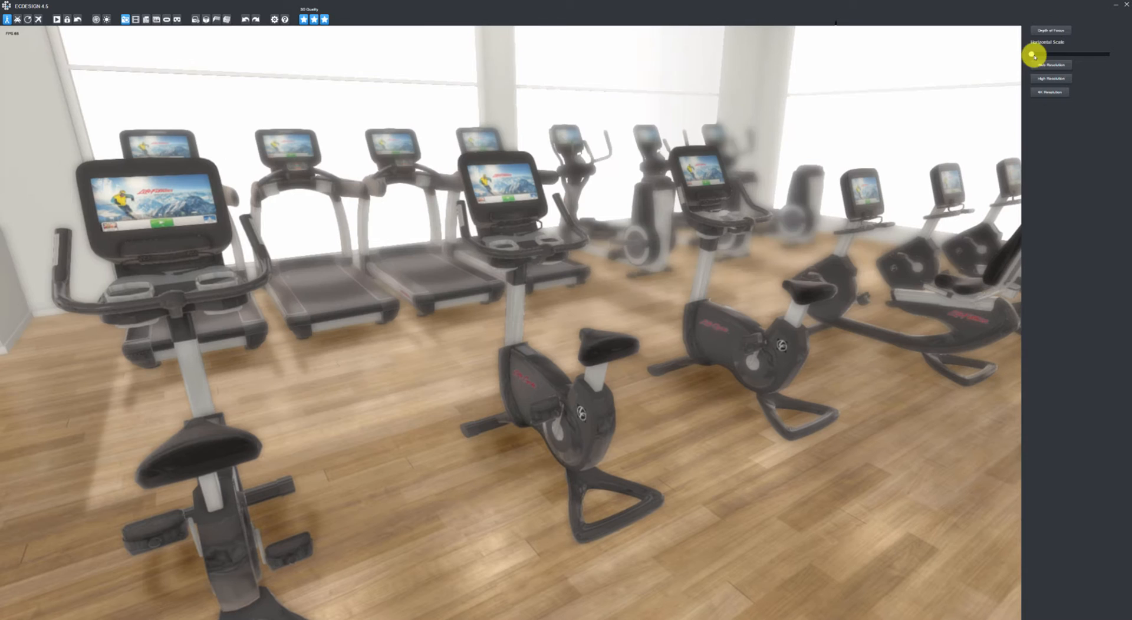
# Adjust the Depth of Focus blur on the cardio machines, then orbit to an elevated gym overview
pyautogui.moveTo(1031, 55); pyautogui.dragTo(1040, 57)
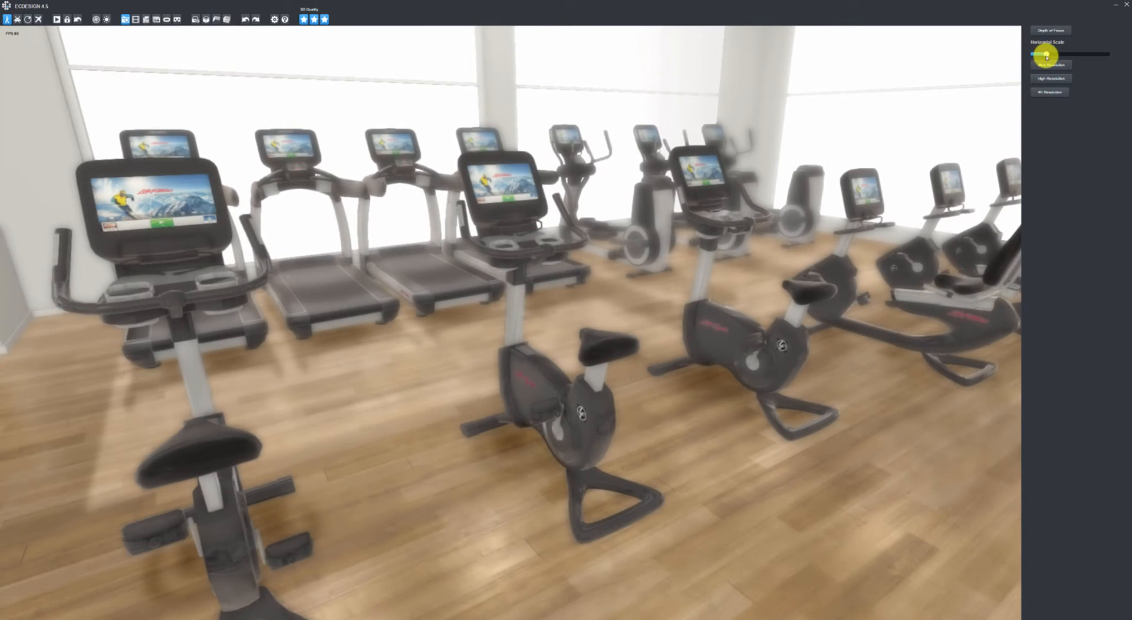
pyautogui.moveTo(1045, 56); pyautogui.dragTo(1052, 55)
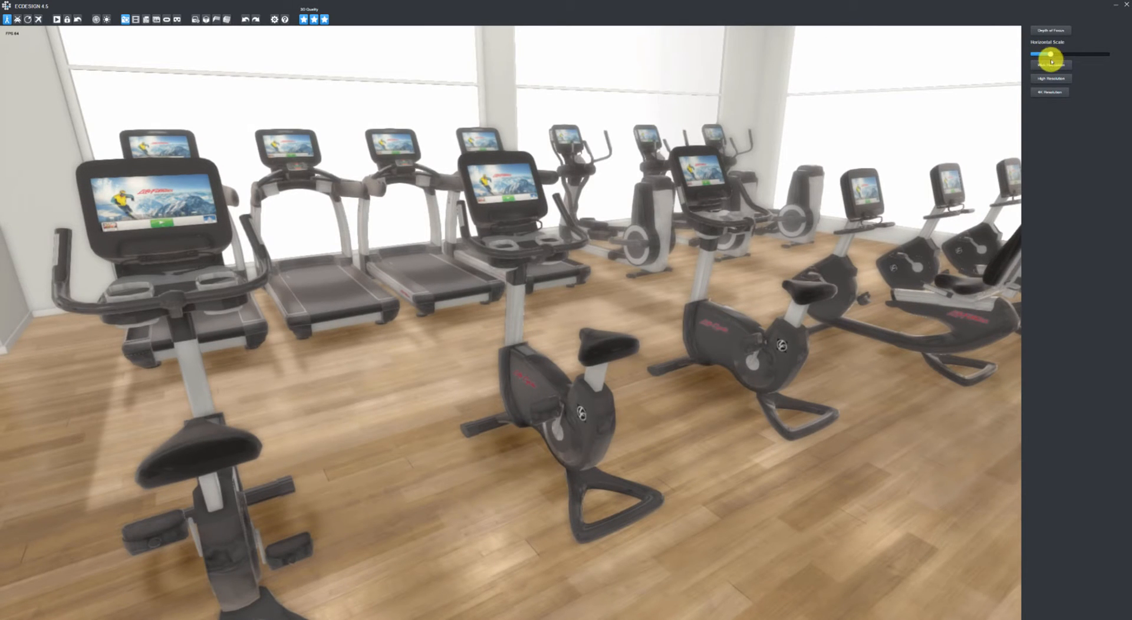
pyautogui.moveTo(1052, 57); pyautogui.dragTo(1061, 60)
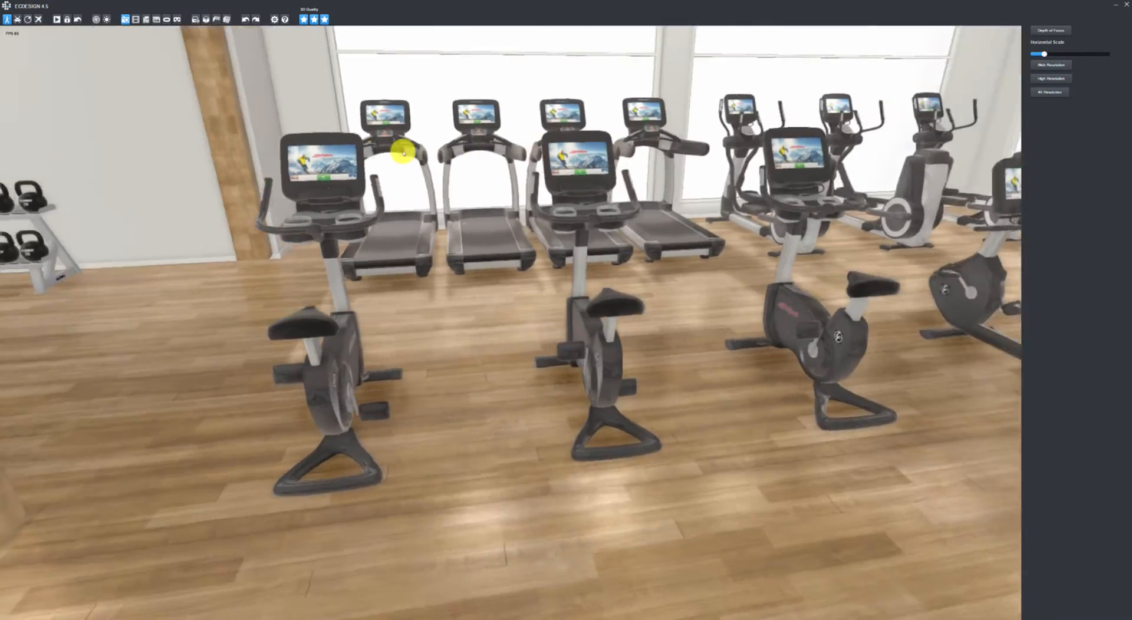
pyautogui.moveTo(401, 150); pyautogui.dragTo(289, 147)
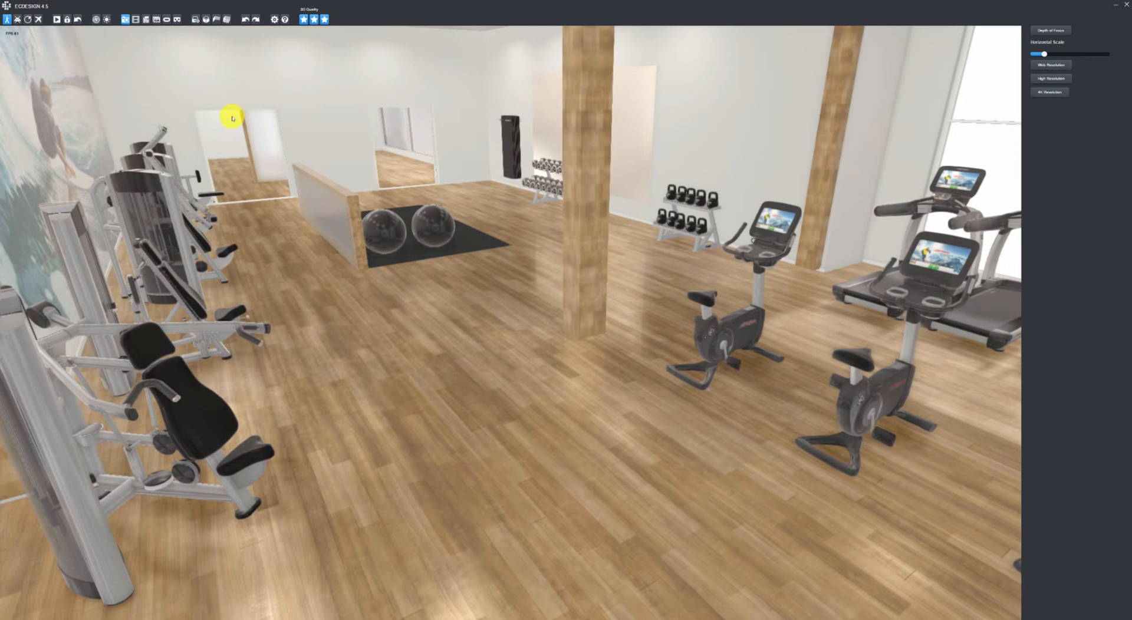
pyautogui.moveTo(189, 73)
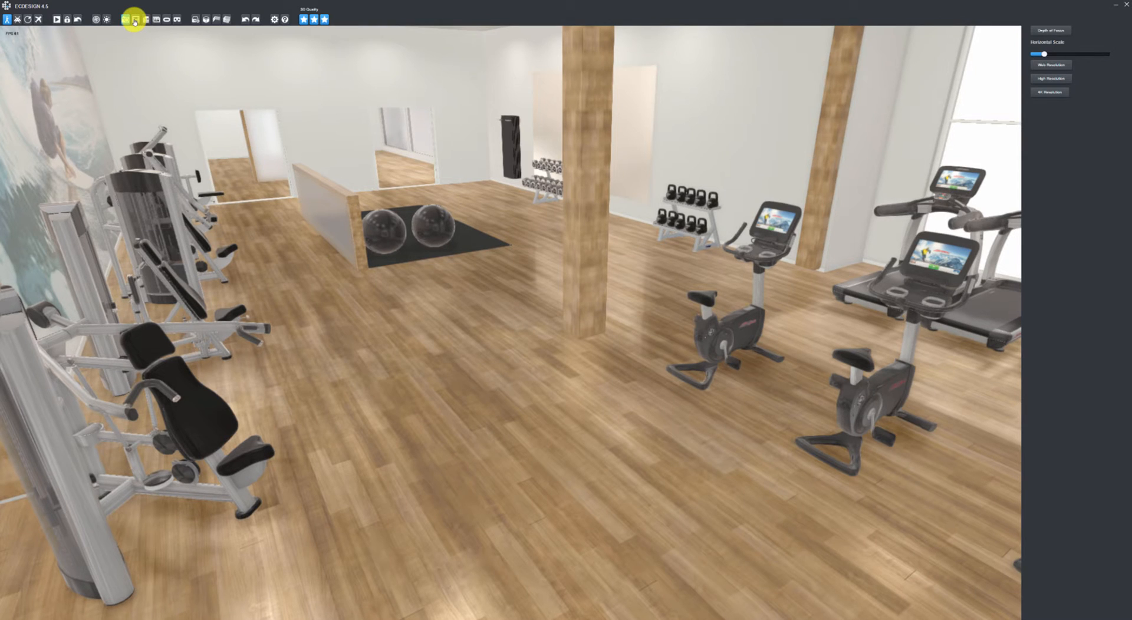
# Start the walkthrough animation tools and raise the view above the cardio machines toward the treadmills
pyautogui.click(133, 19)
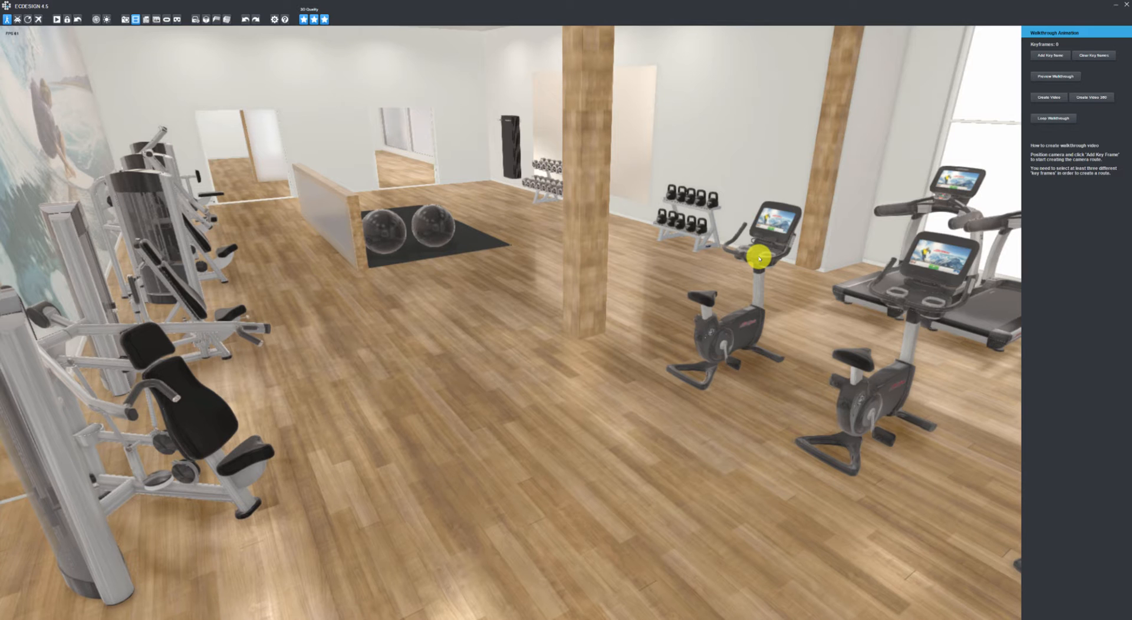
pyautogui.moveTo(763, 254); pyautogui.dragTo(797, 276)
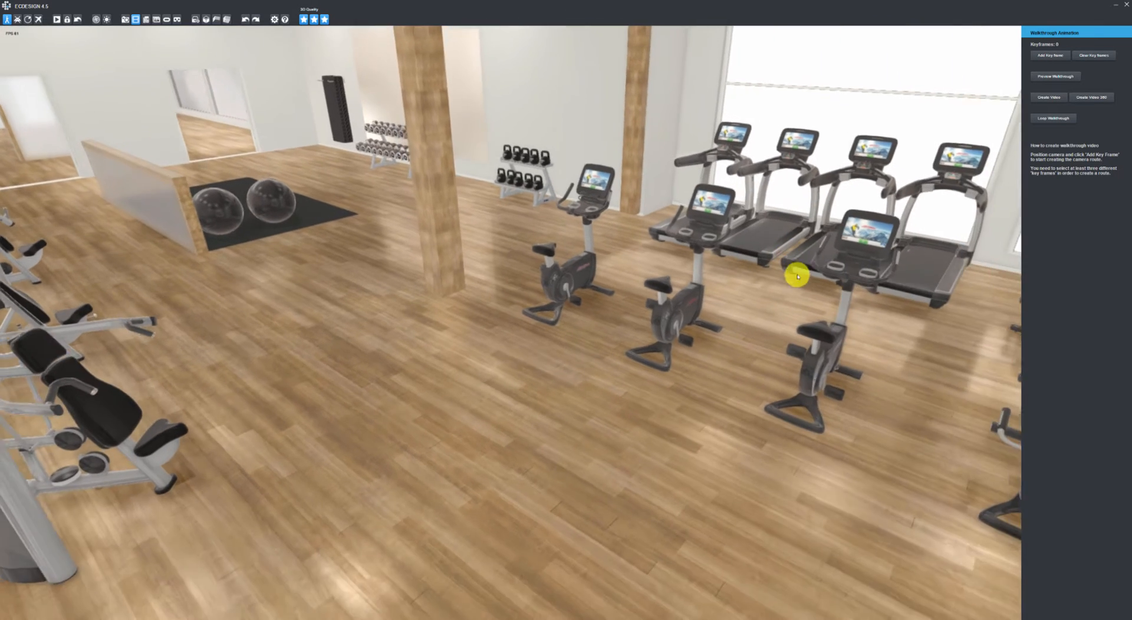
pyautogui.moveTo(796, 277); pyautogui.dragTo(632, 222)
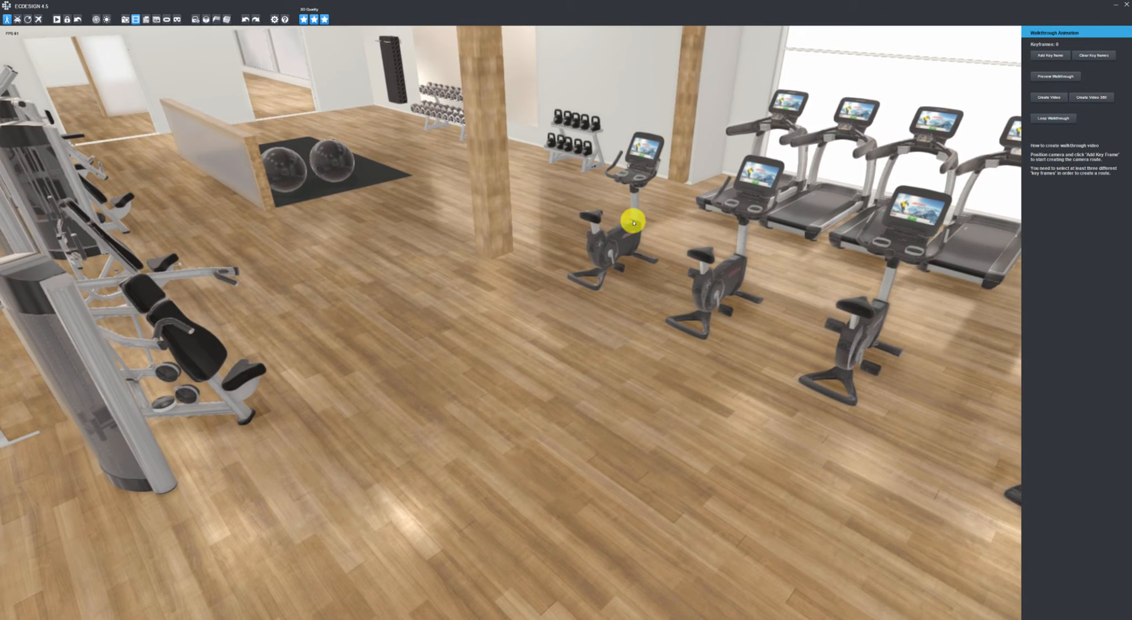
# Record camera positions as key frames until the walkthrough holds five keyframes
pyautogui.click(1049, 55)
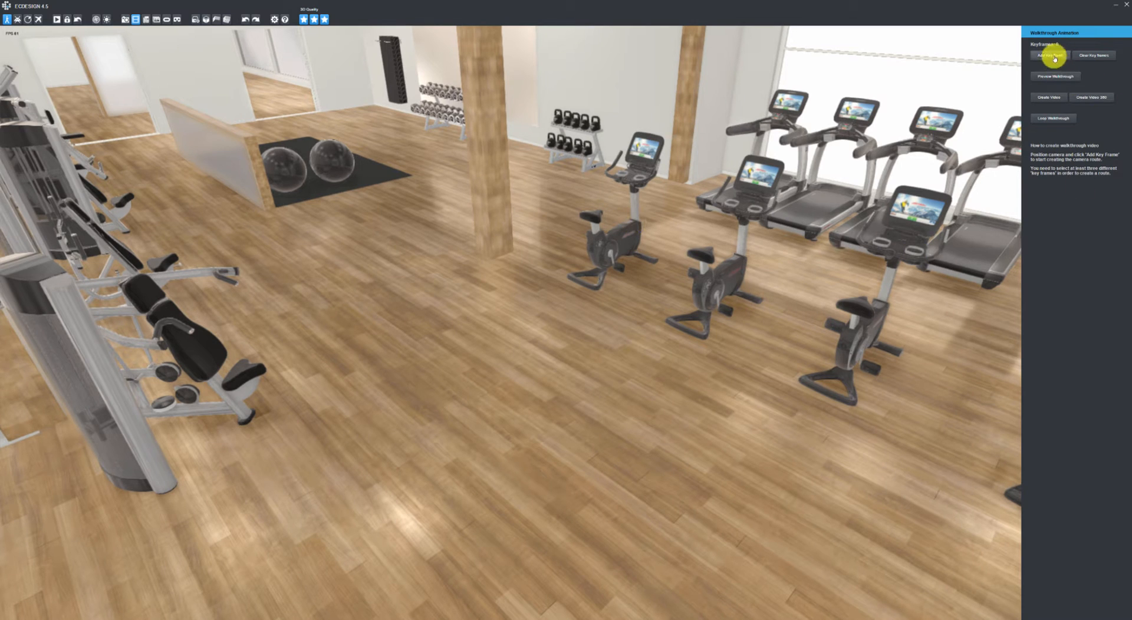
pyautogui.click(1049, 55)
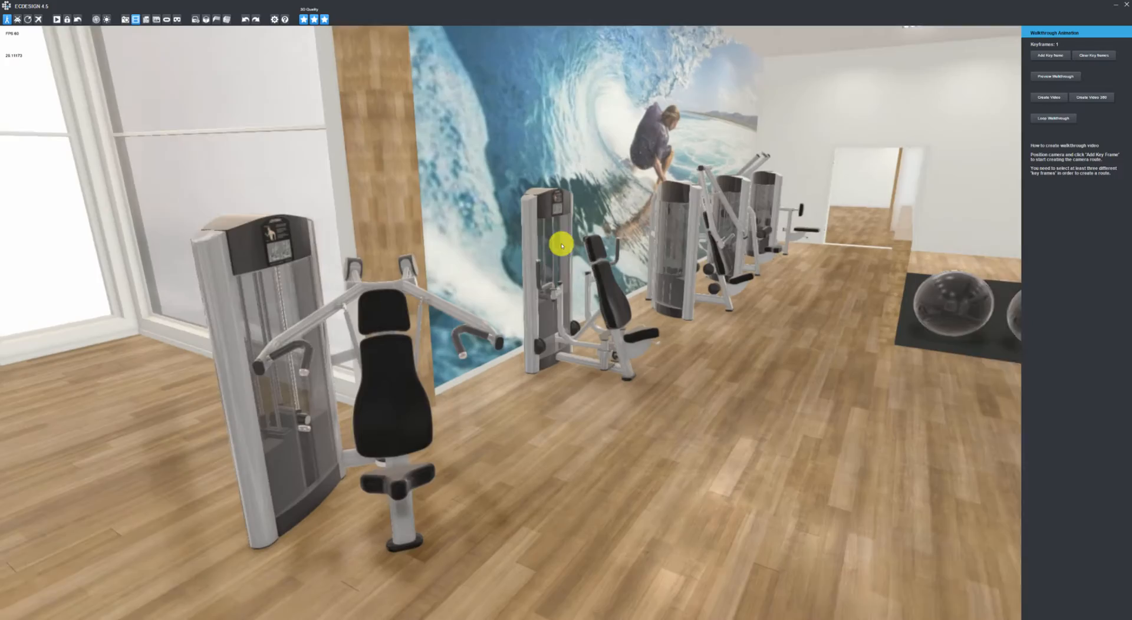
pyautogui.click(1050, 56)
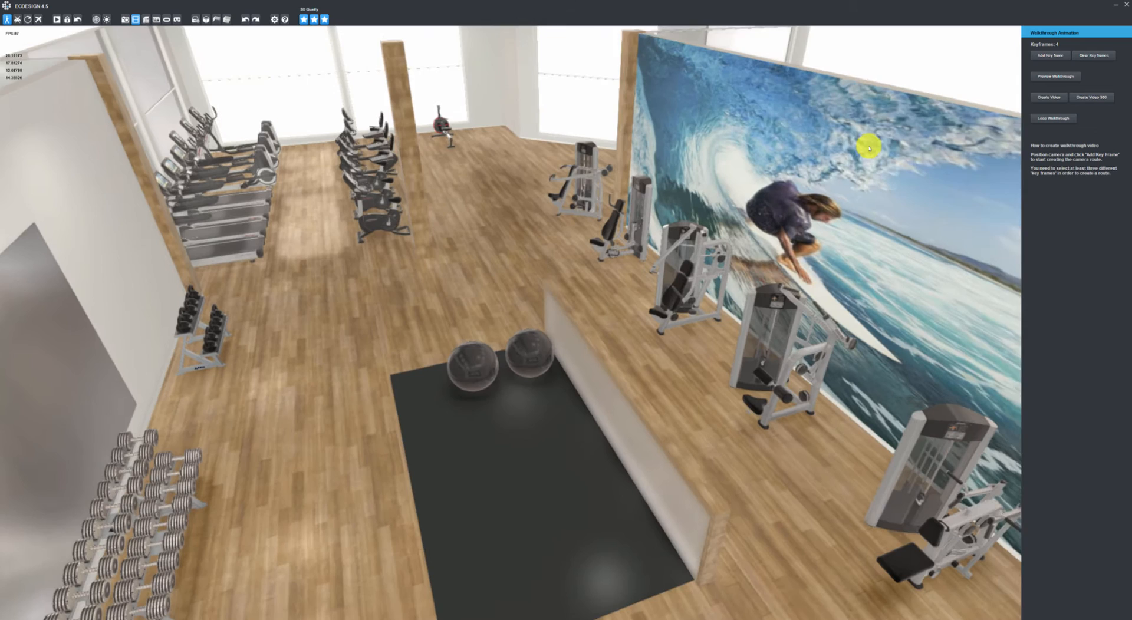
pyautogui.click(1050, 56)
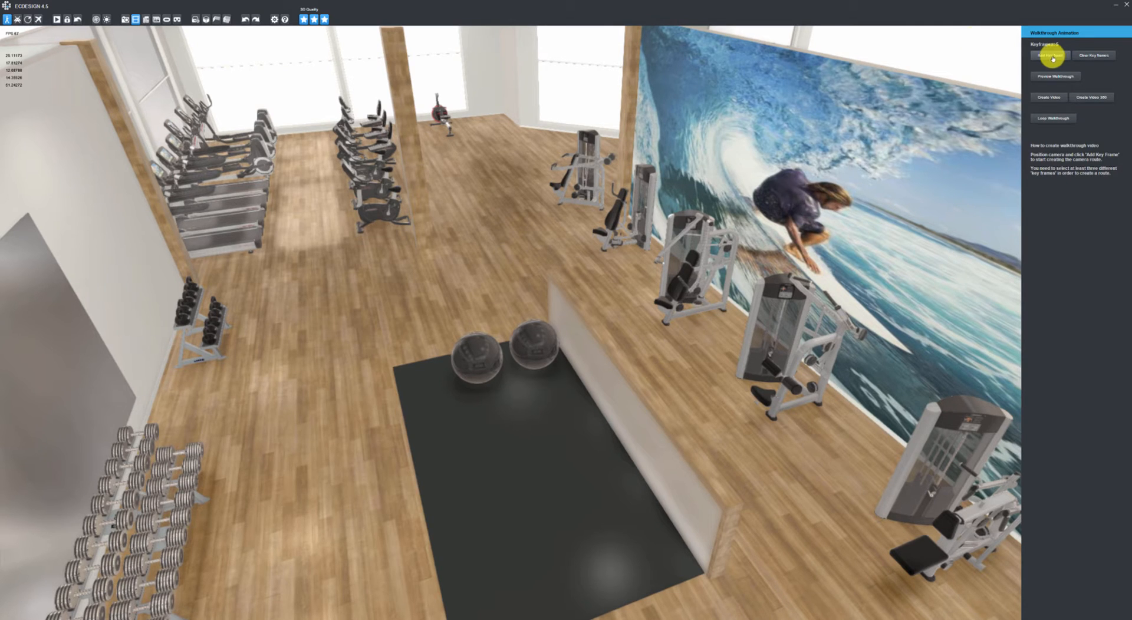
pyautogui.click(1050, 56)
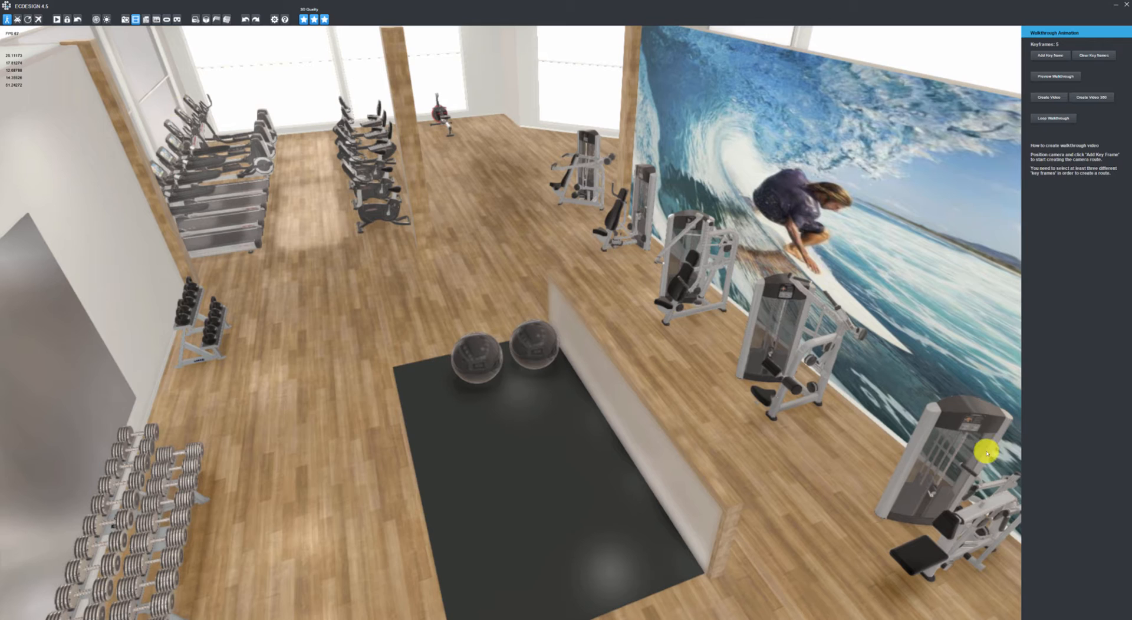
pyautogui.moveTo(992, 506)
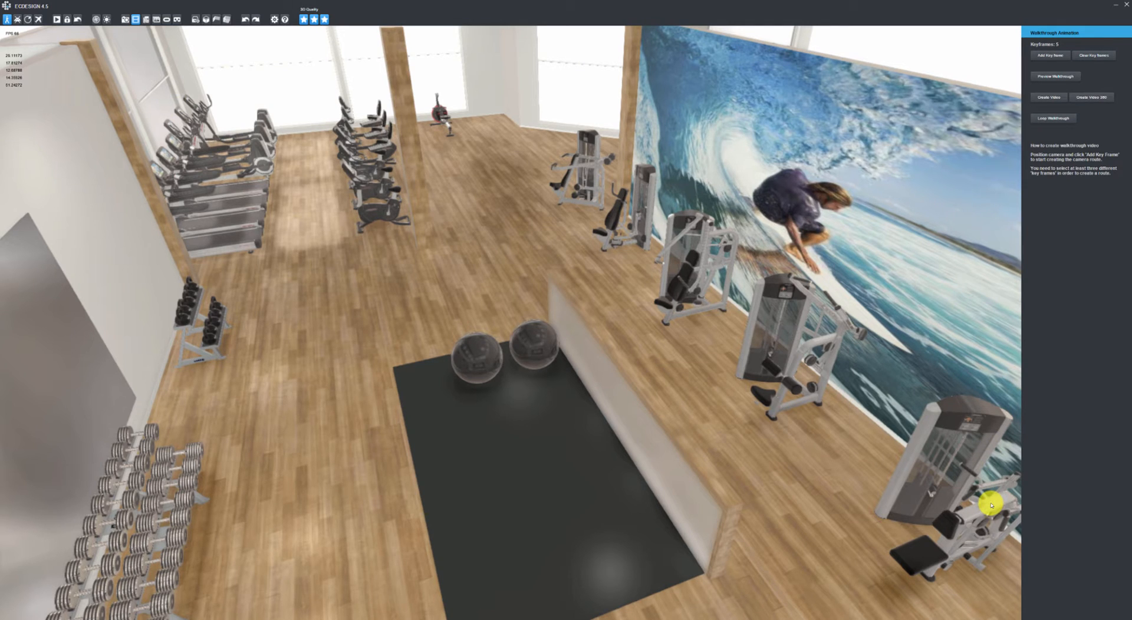
pyautogui.moveTo(193, 112)
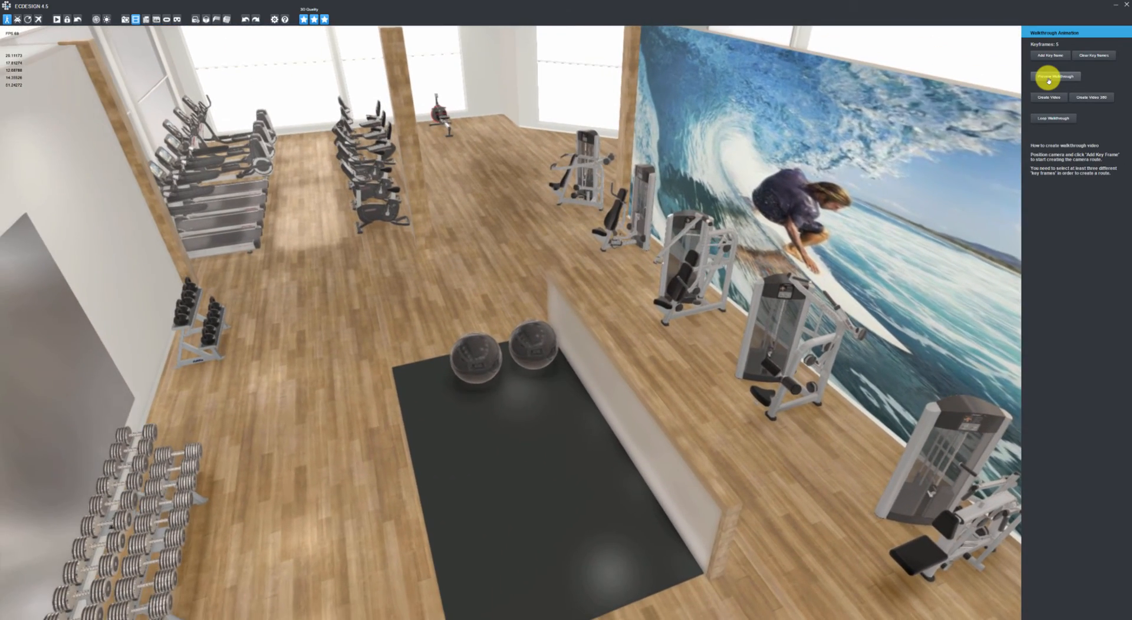
pyautogui.moveTo(1054, 118)
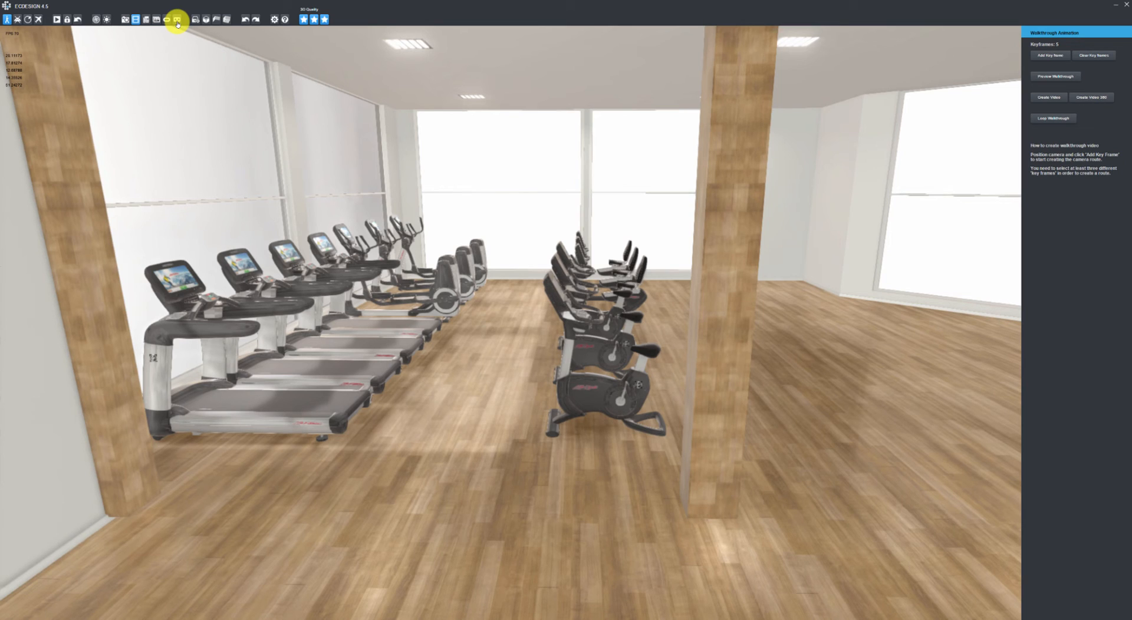
# Switch from the walkthrough tools to the 360 Image panel and create a panoramic image of the cardio area
pyautogui.click(140, 18)
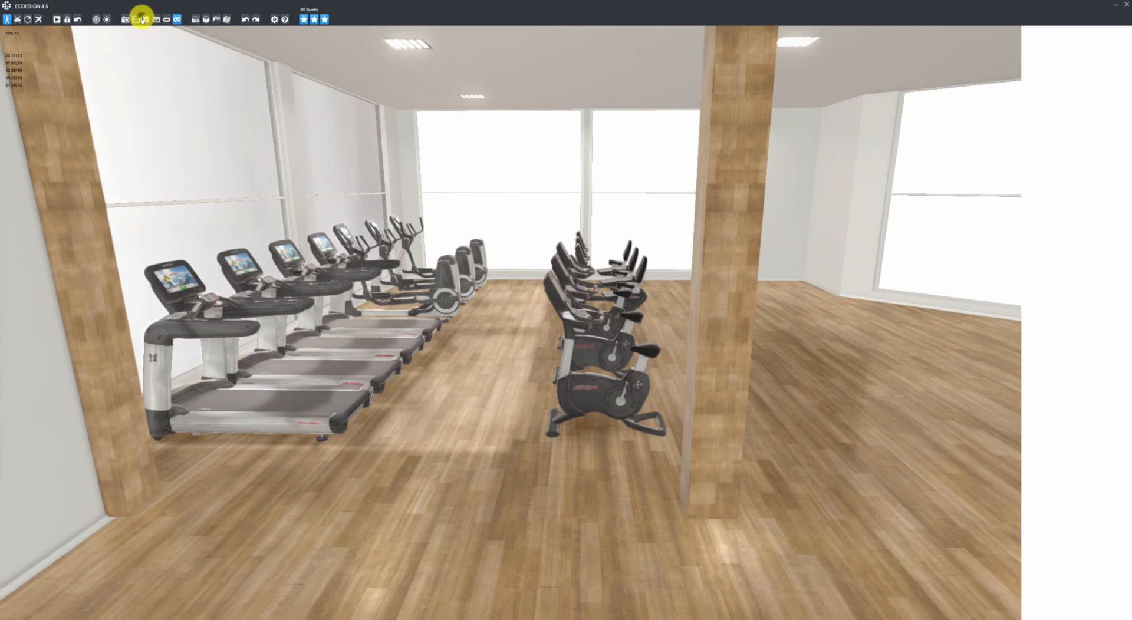
pyautogui.click(175, 17)
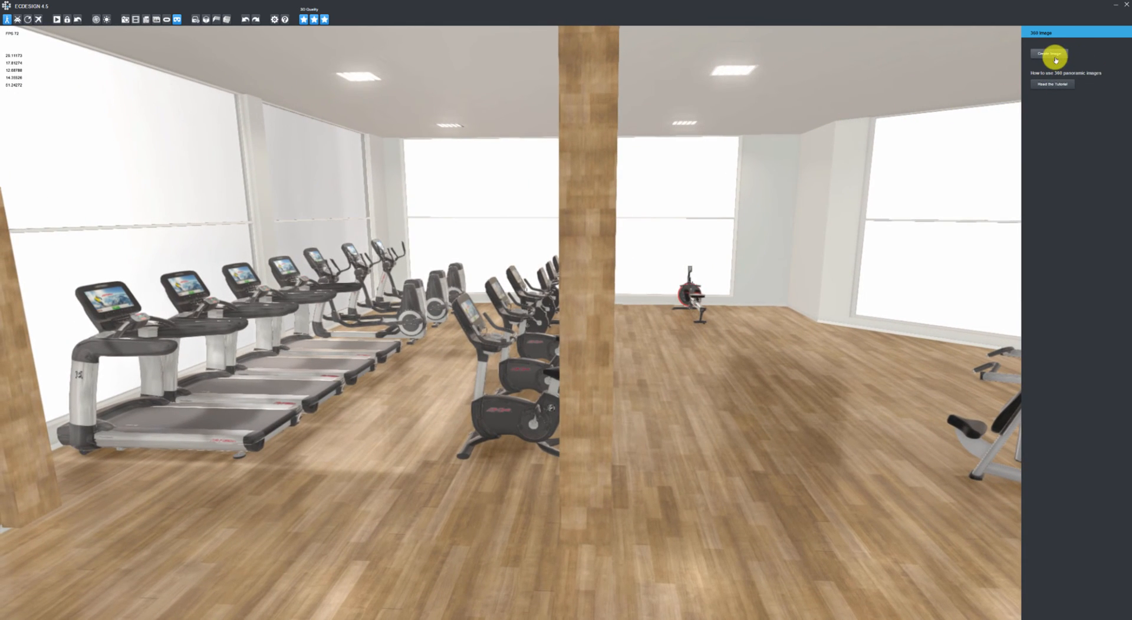
pyautogui.moveTo(806, 241)
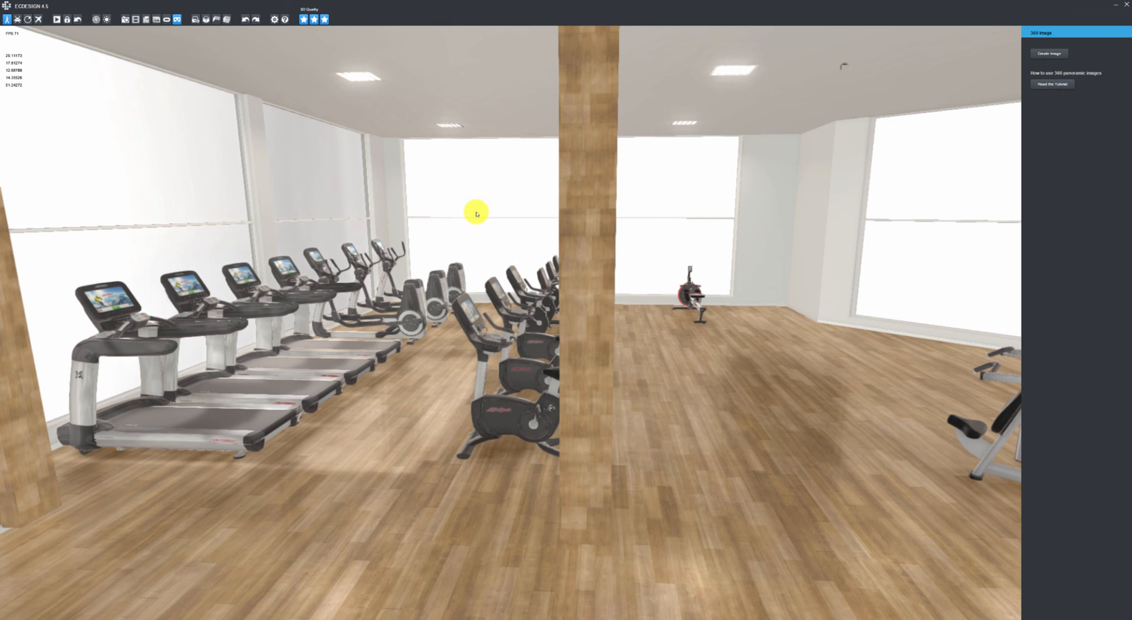
pyautogui.click(1051, 83)
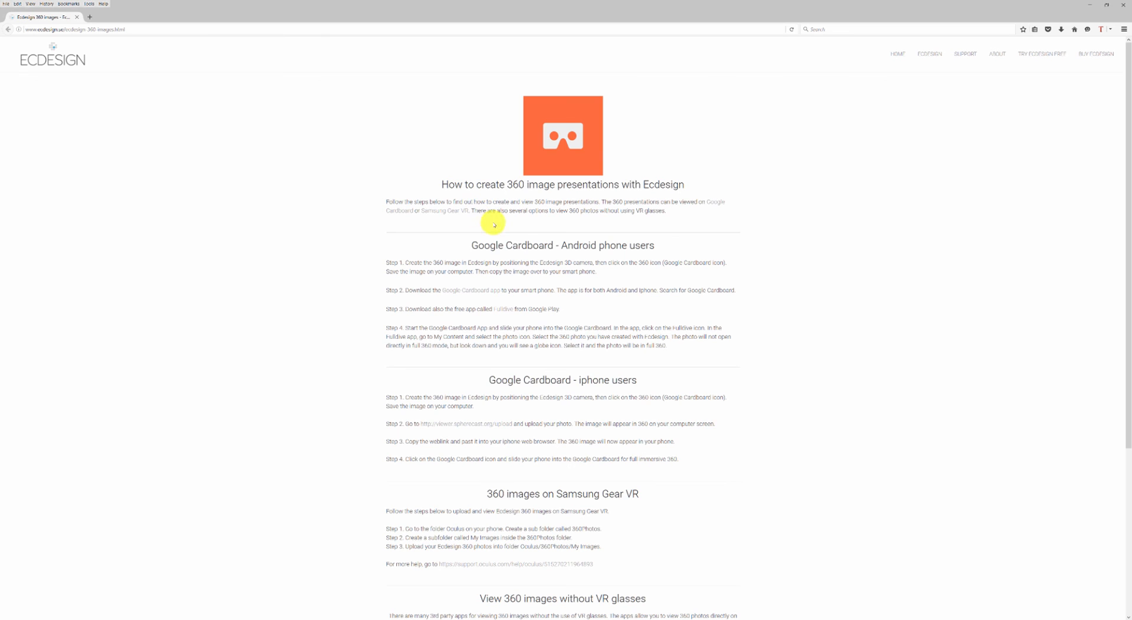
pyautogui.scroll(-3)
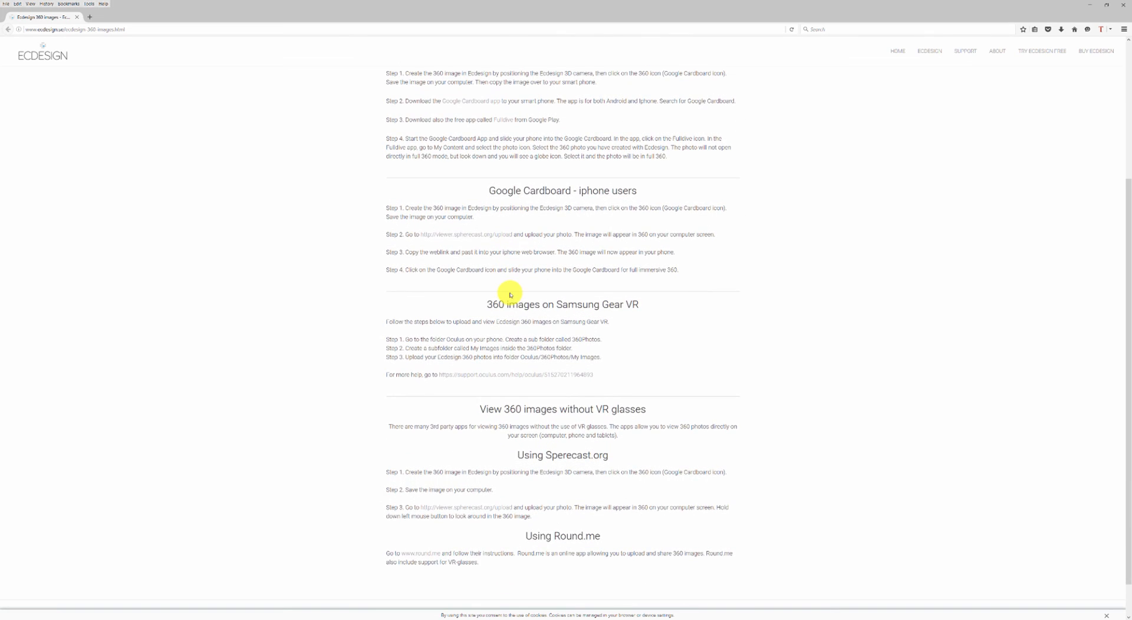